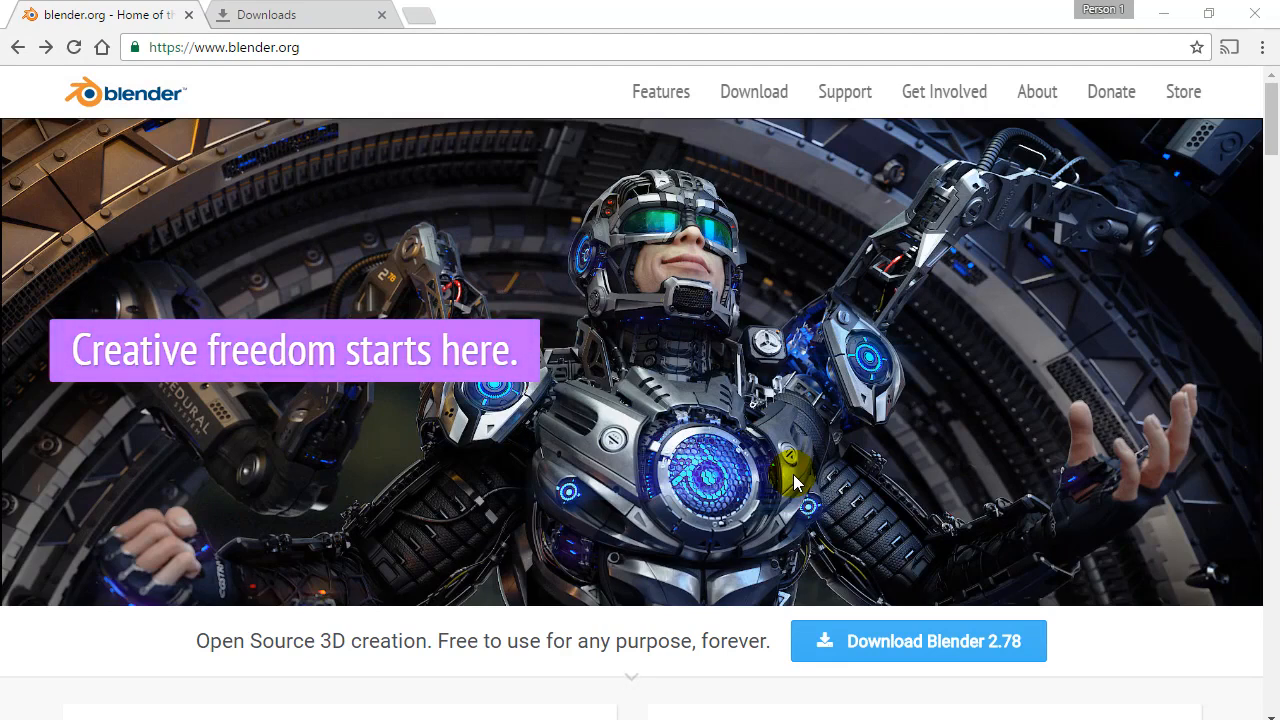
Go to blender.org's Download page and scroll to the Blender 2.78 Windows installer and ZIP options
click(220, 48)
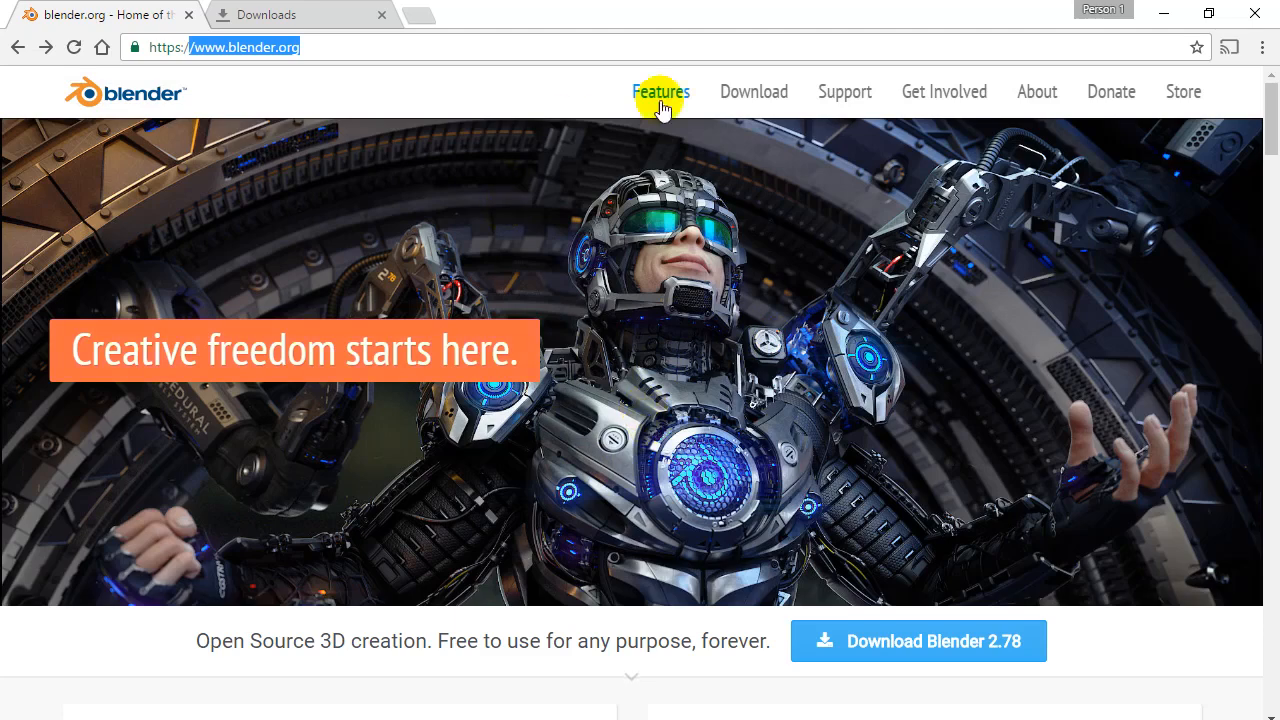
mouse_move(752, 92)
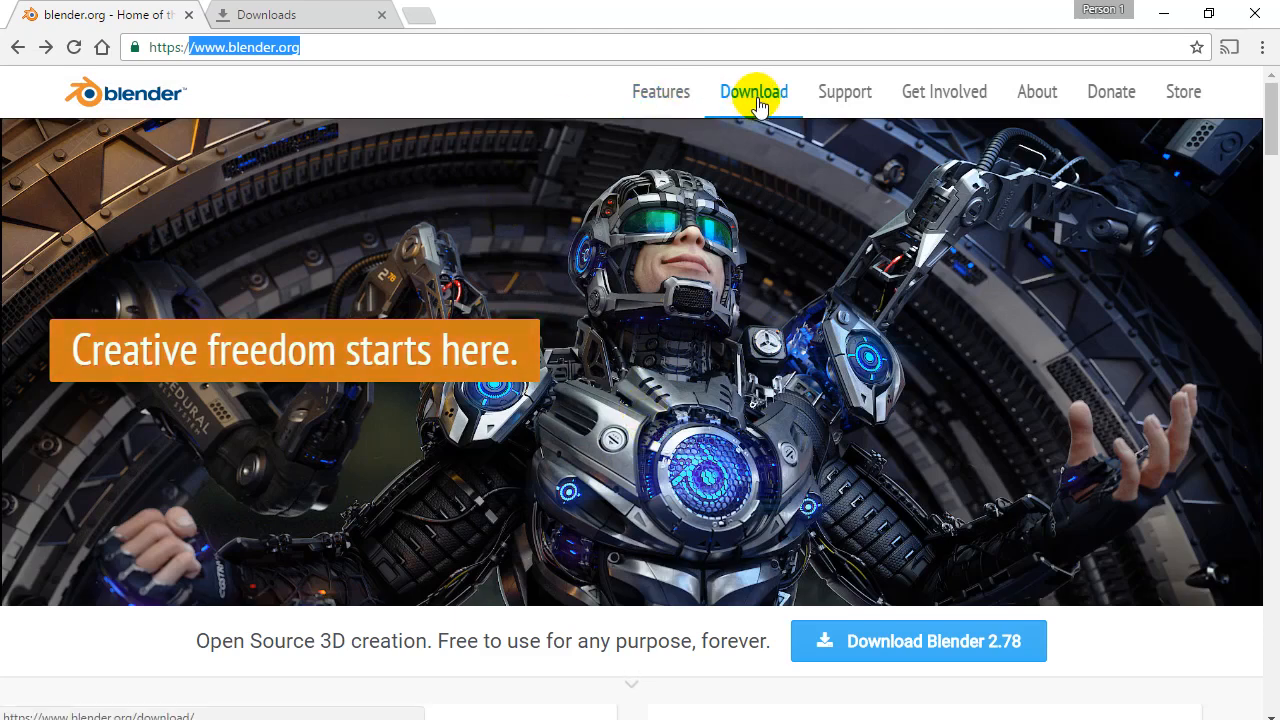
click(752, 92)
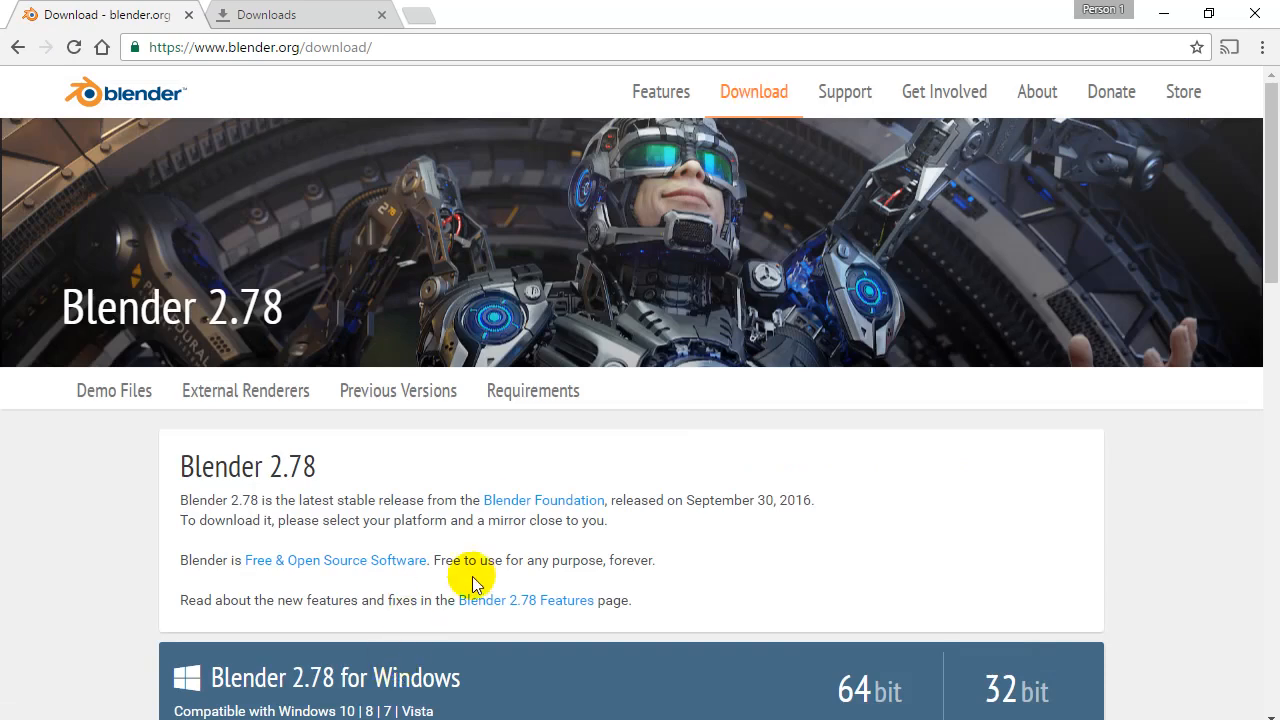
scroll(down, 3)
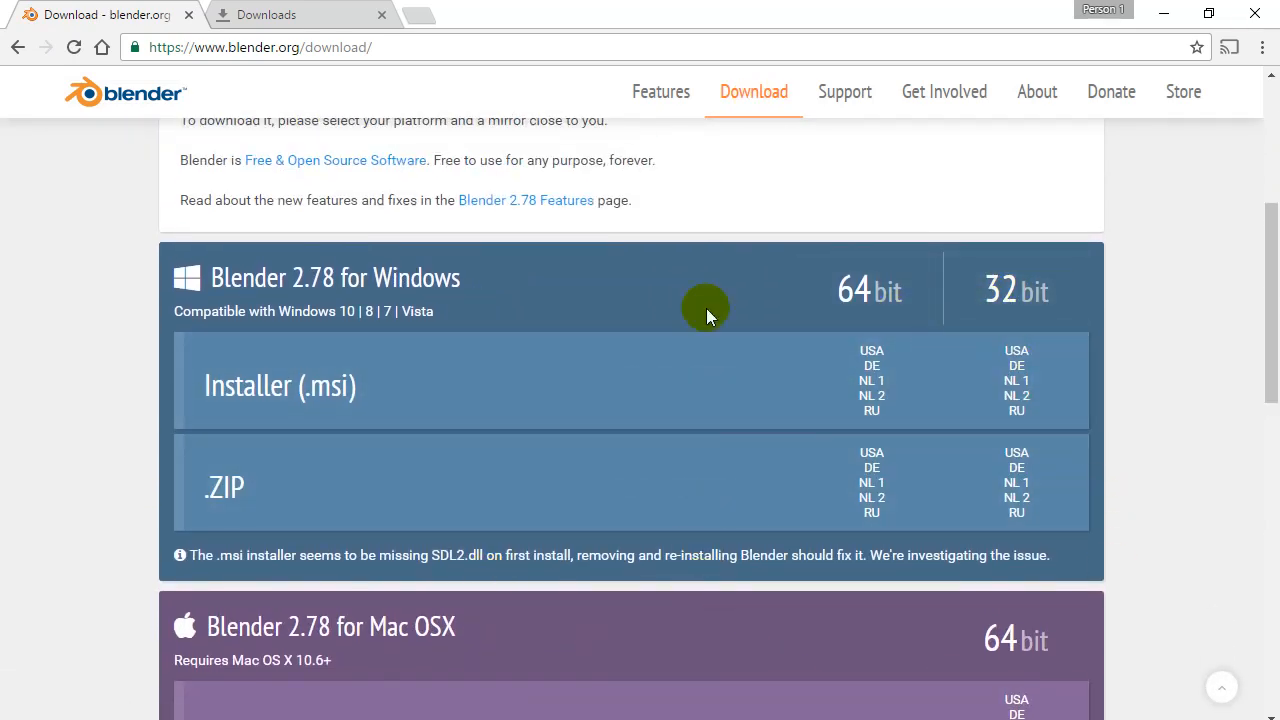
mouse_move(510, 364)
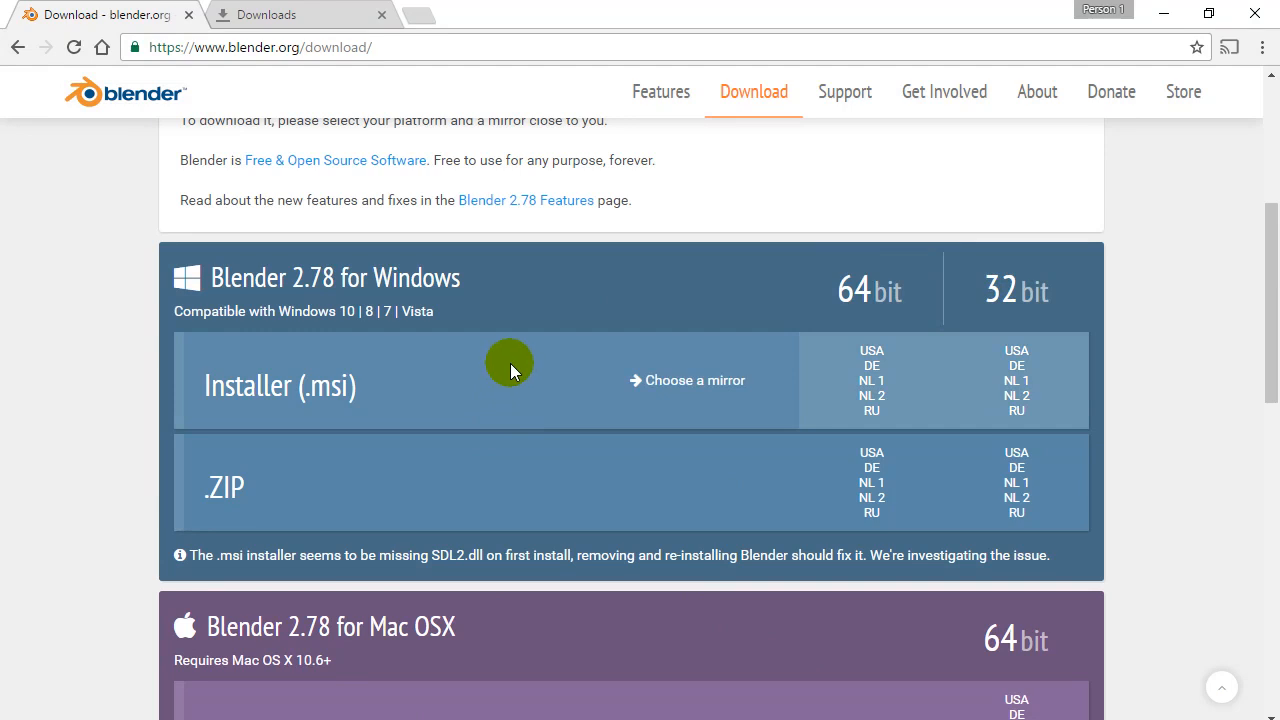
mouse_move(564, 276)
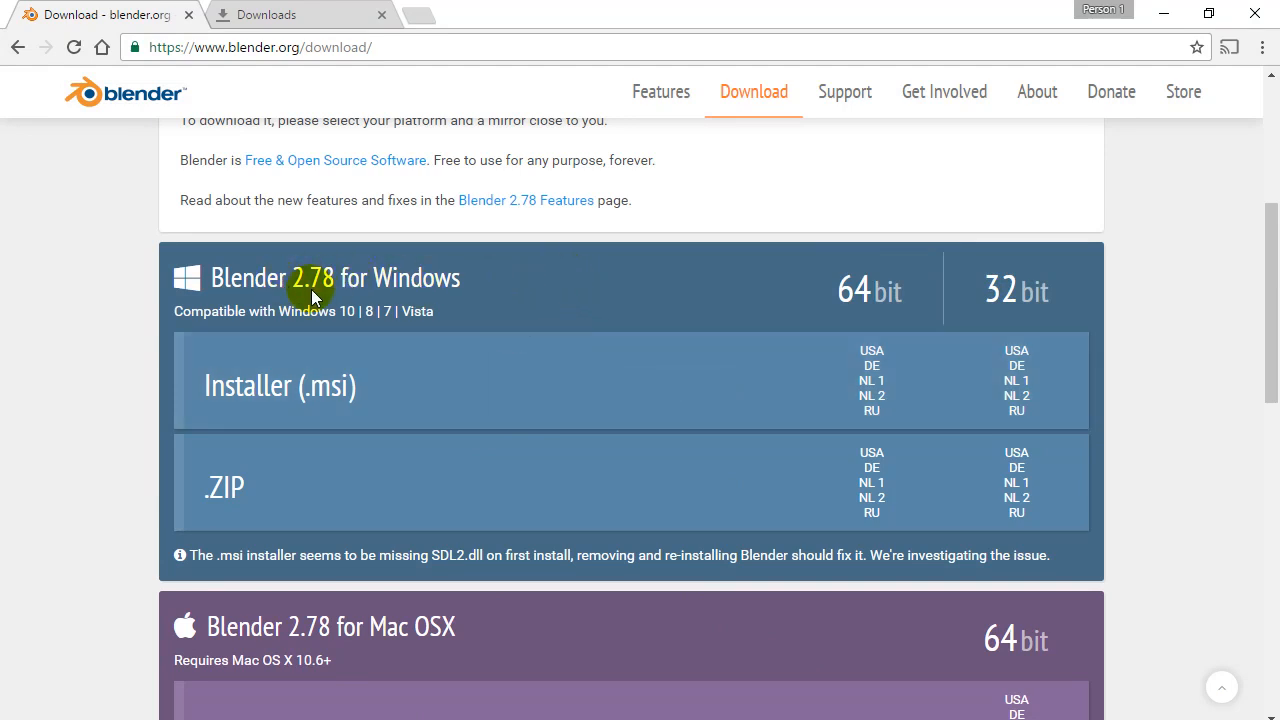
mouse_move(324, 304)
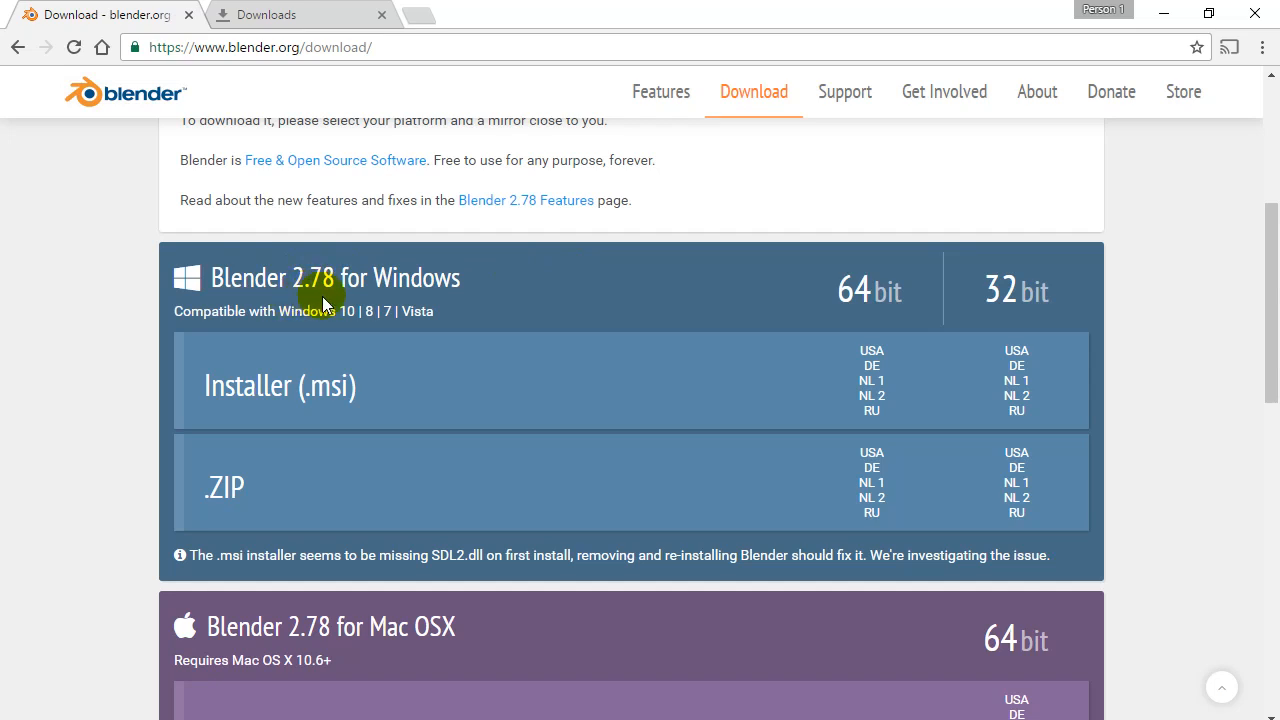
mouse_move(470, 278)
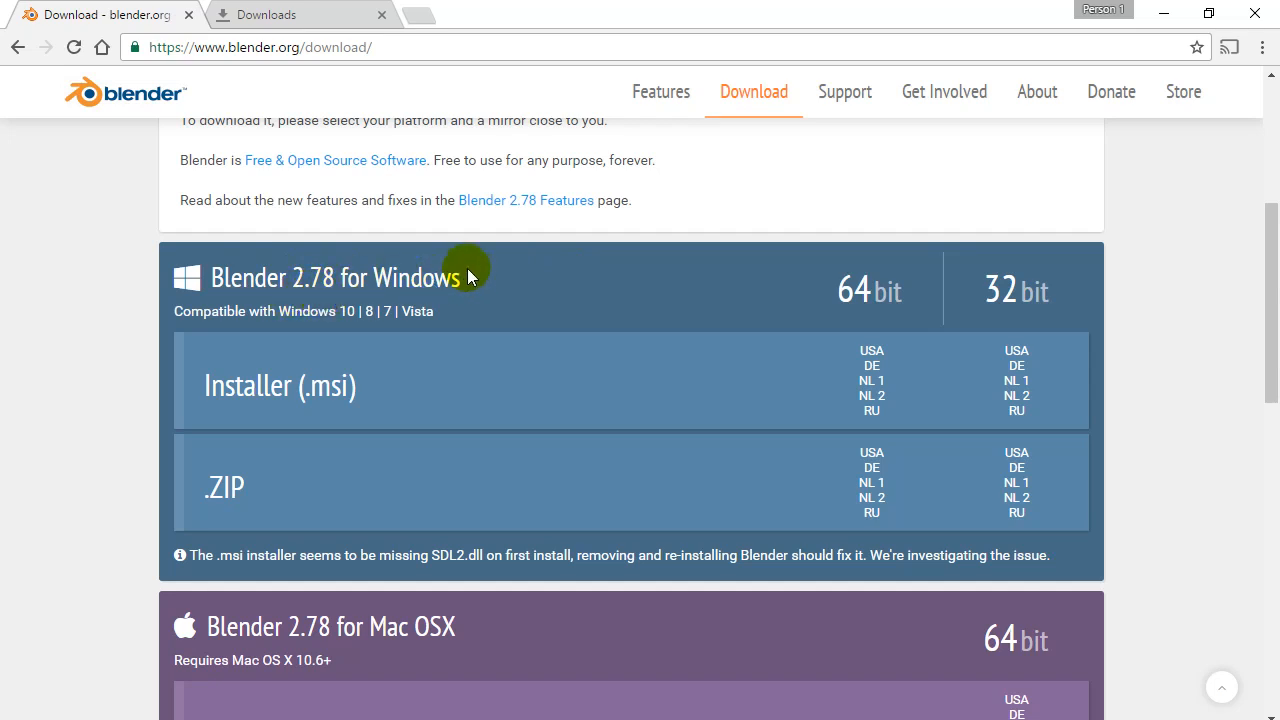
mouse_move(508, 276)
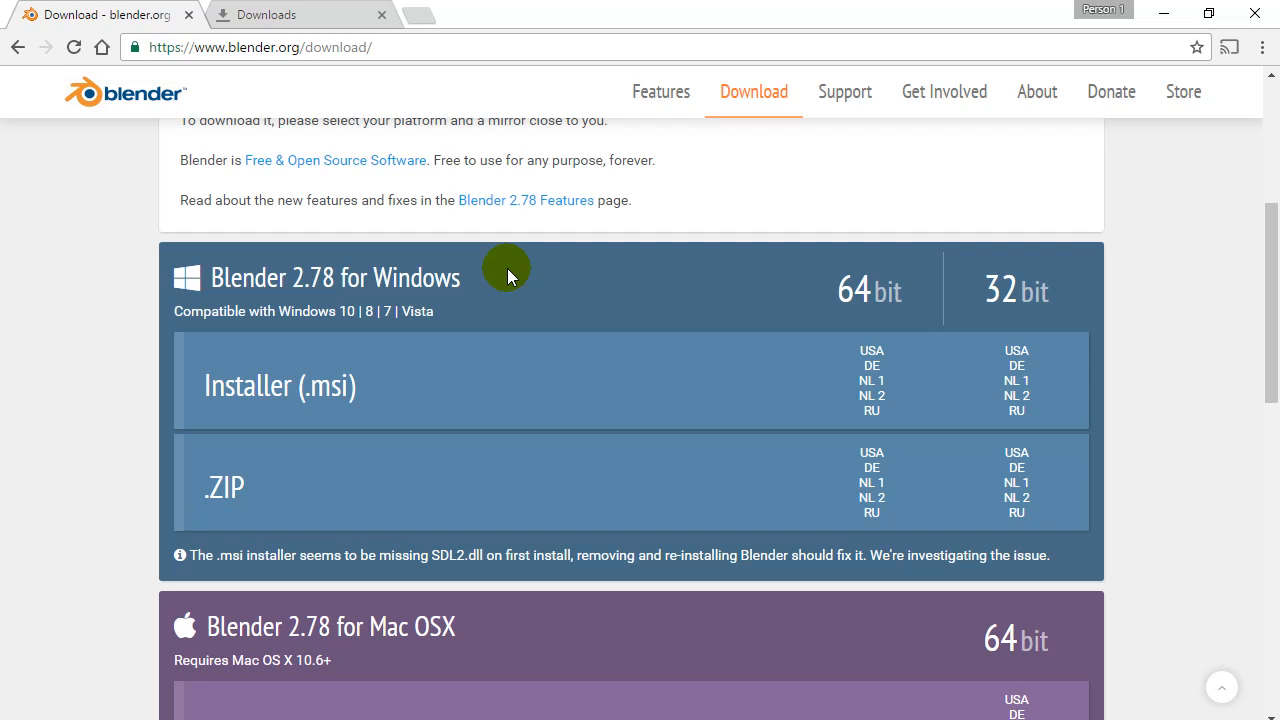
mouse_move(488, 274)
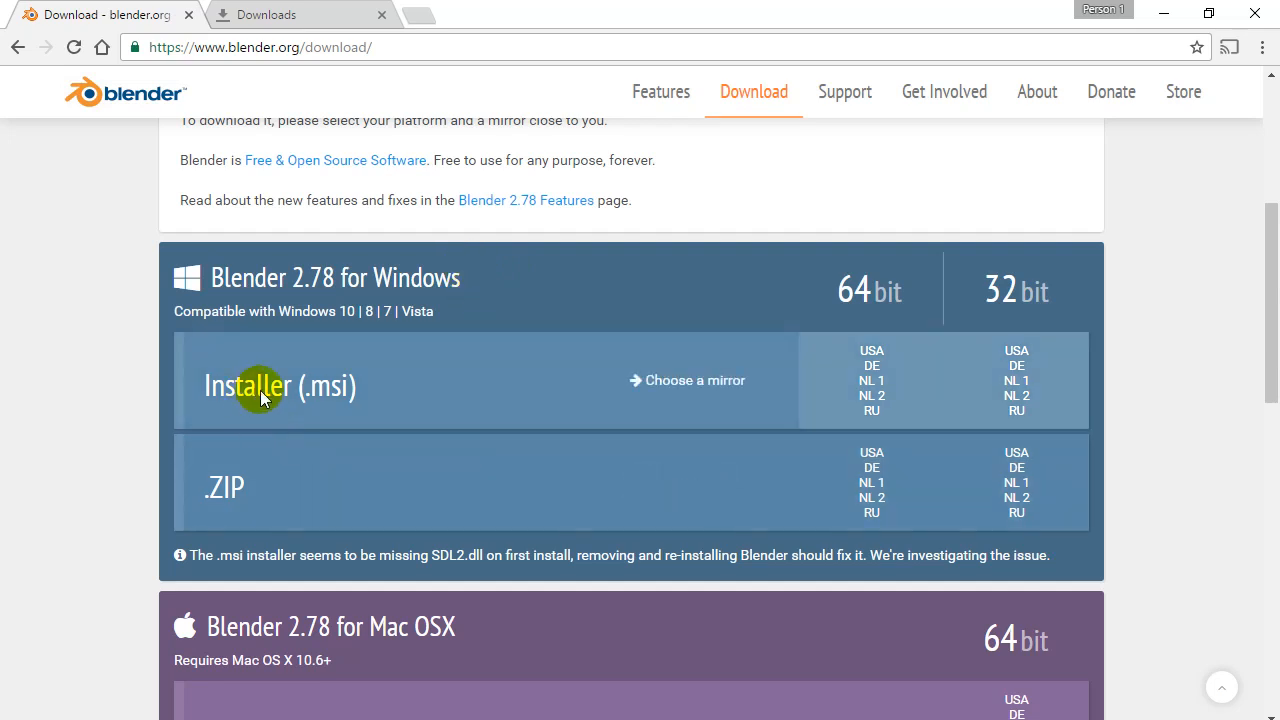
mouse_move(212, 390)
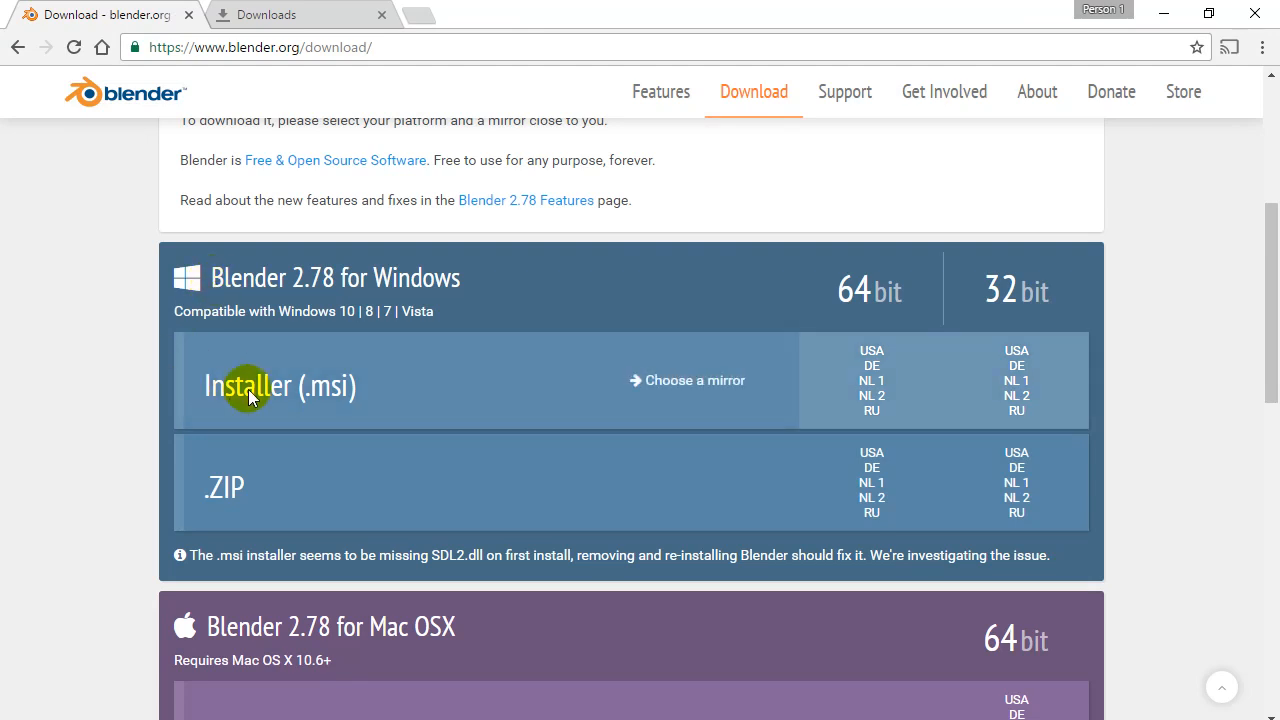
mouse_move(420, 388)
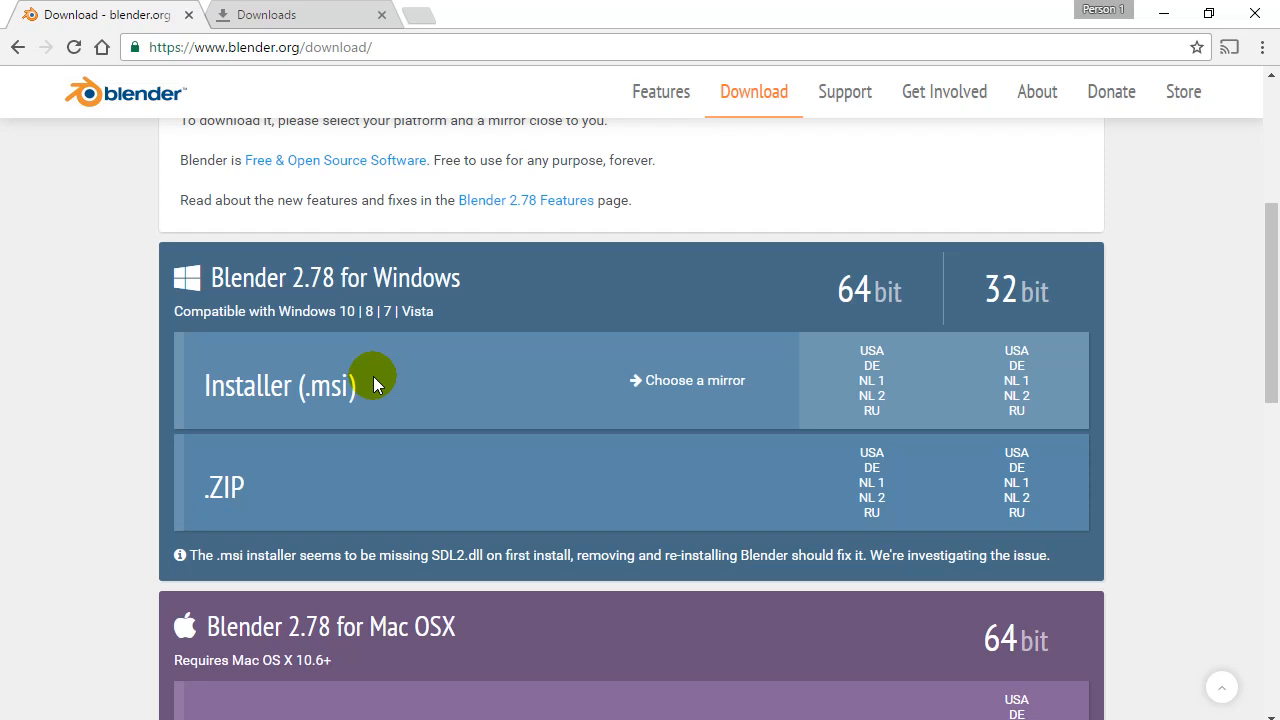
mouse_move(1036, 92)
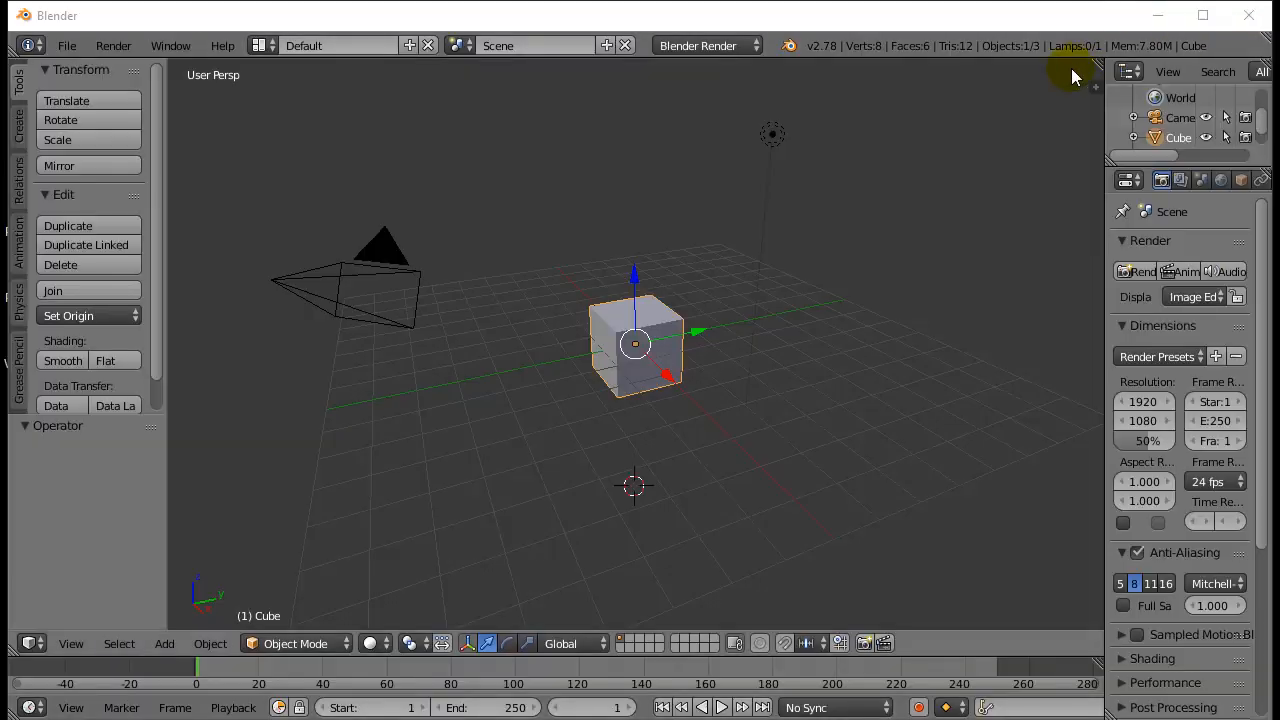
mouse_move(472, 404)
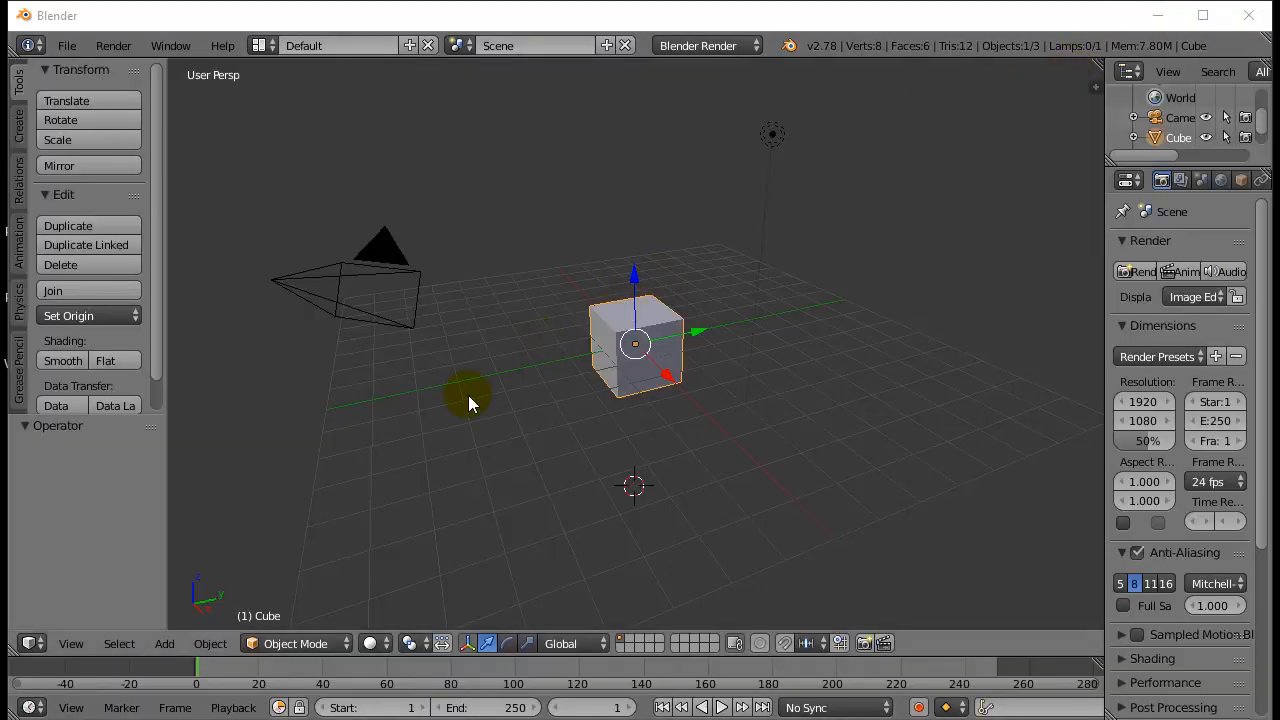
mouse_move(508, 388)
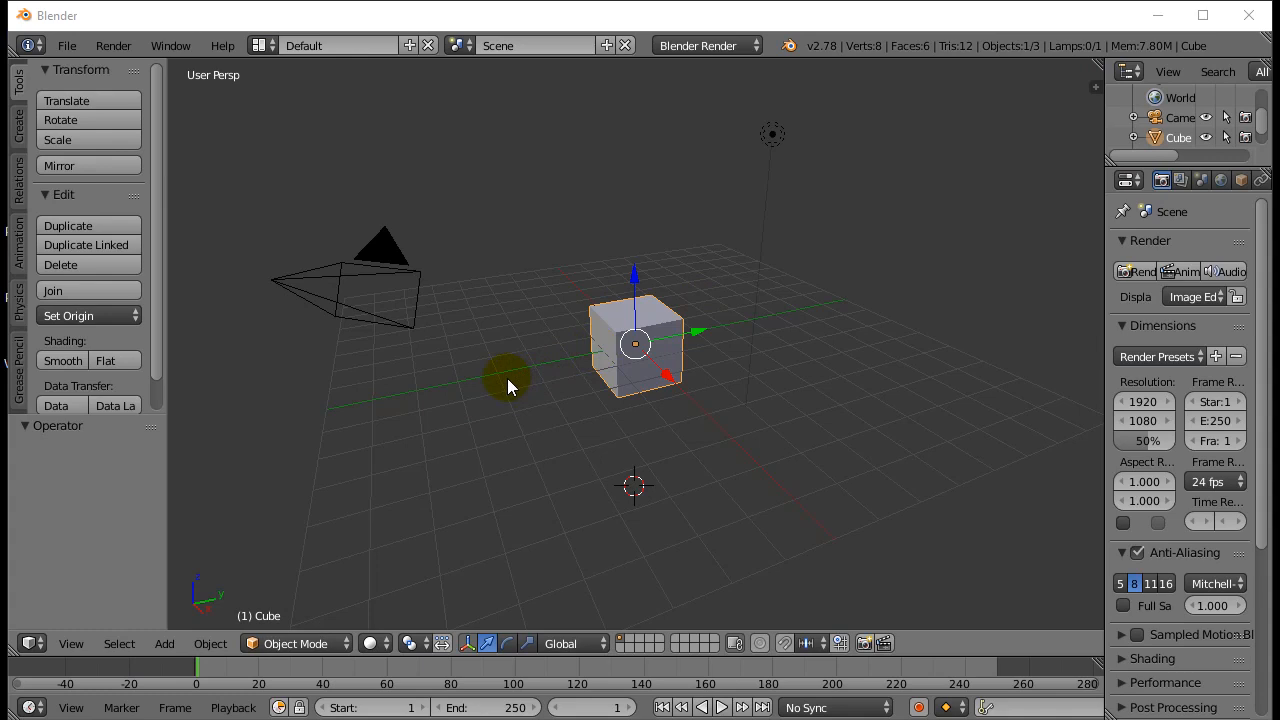